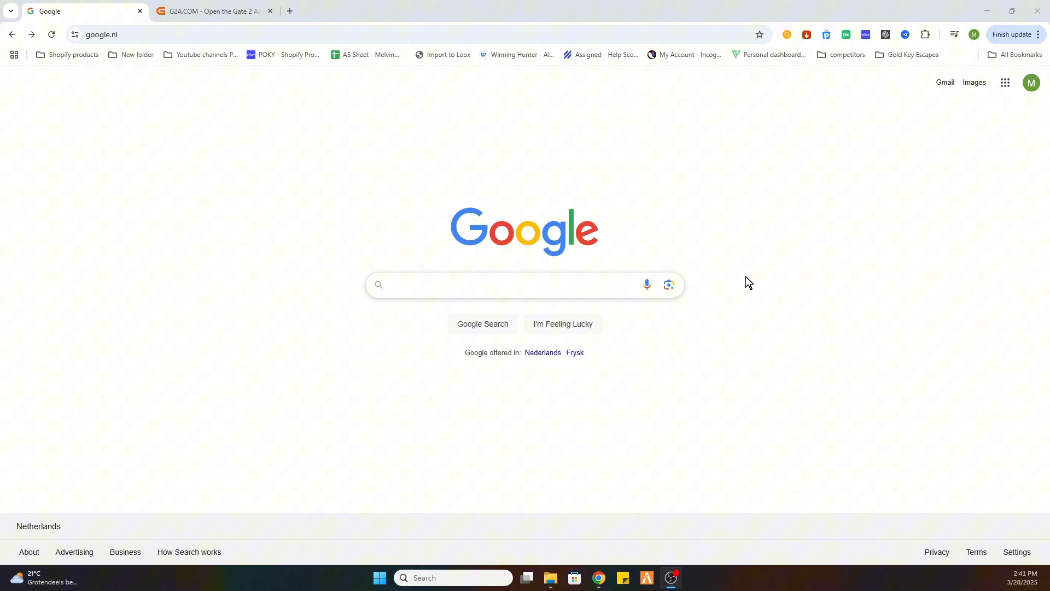
{"action": "mouse_move", "coordinate": [749, 316]}
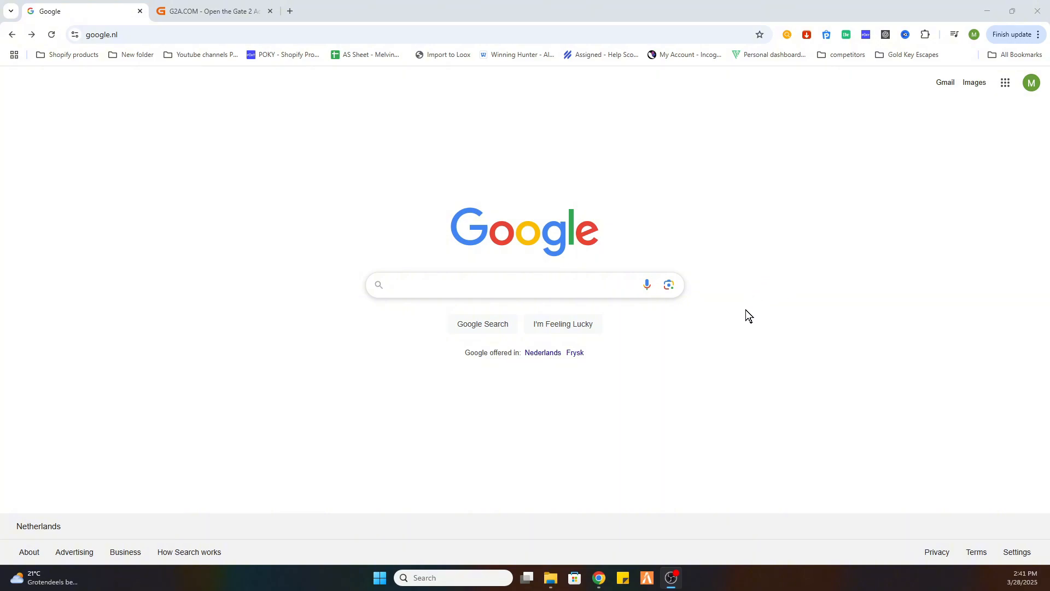
{"action": "mouse_move", "coordinate": [775, 316]}
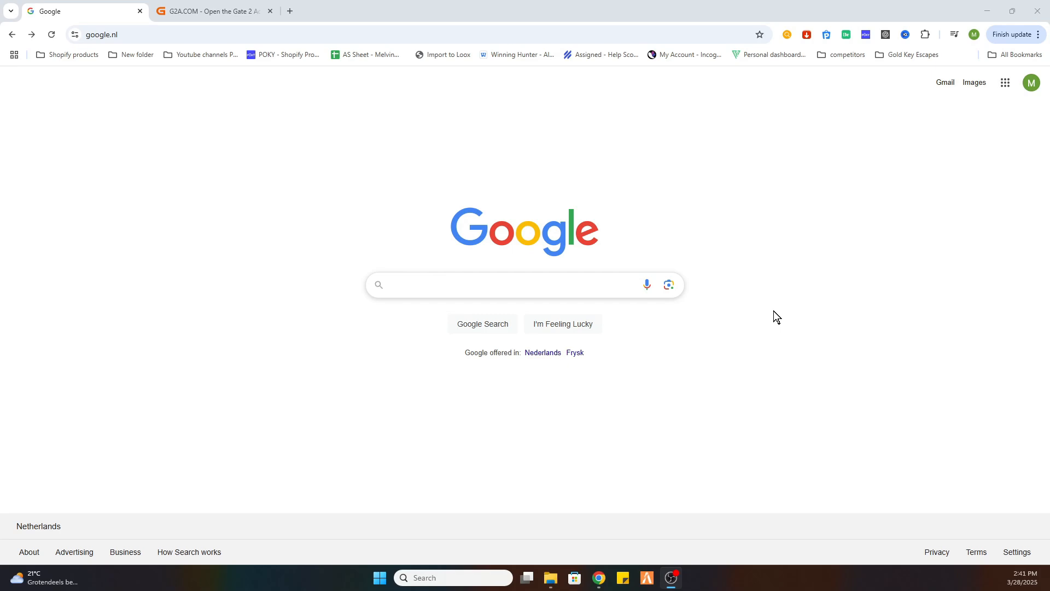
{"action": "mouse_move", "coordinate": [697, 337]}
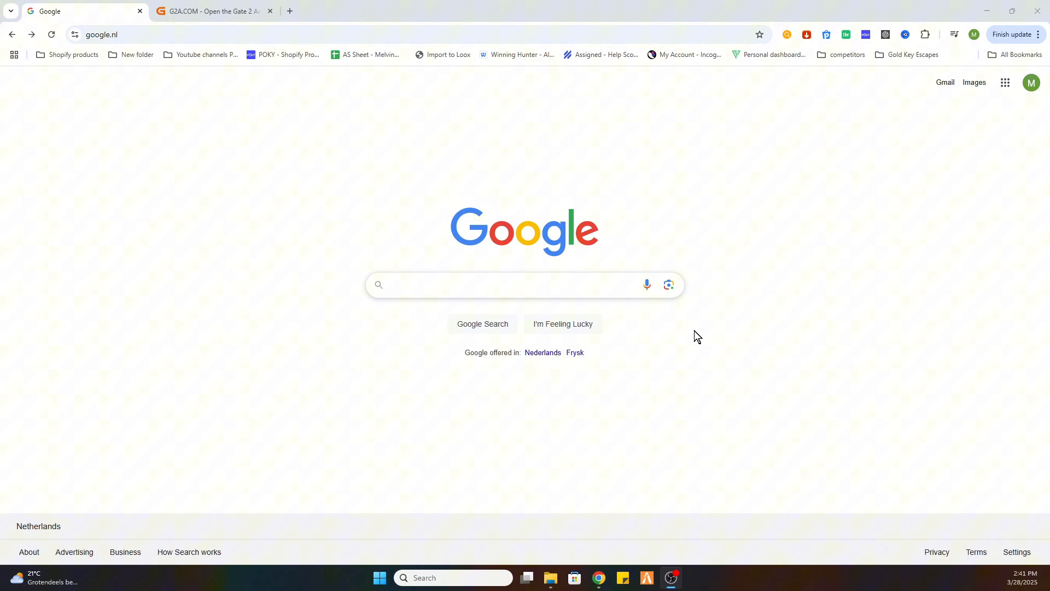
{"action": "mouse_move", "coordinate": [728, 337]}
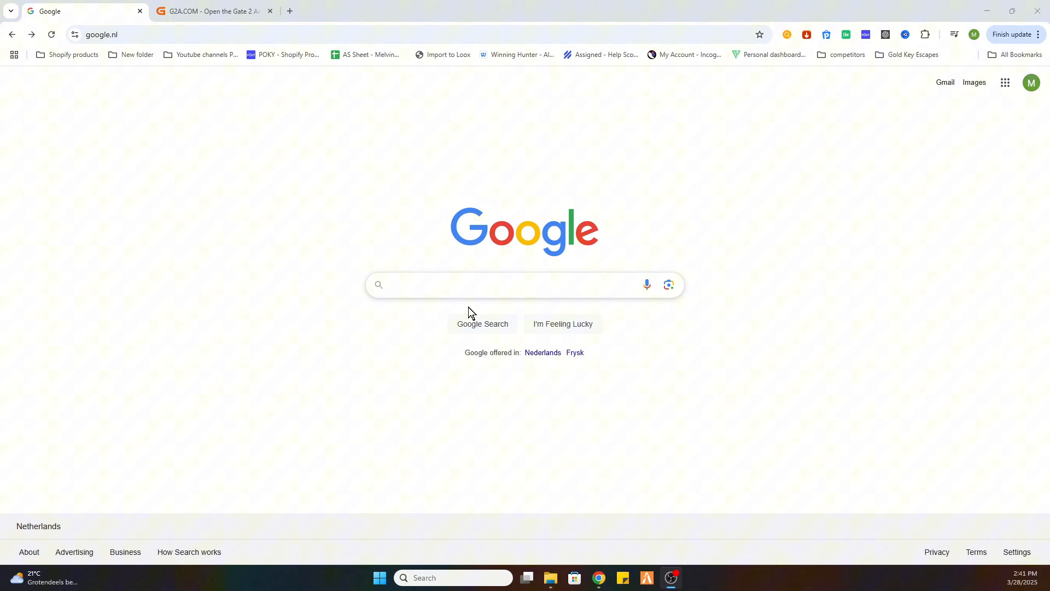
{"action": "mouse_move", "coordinate": [588, 306]}
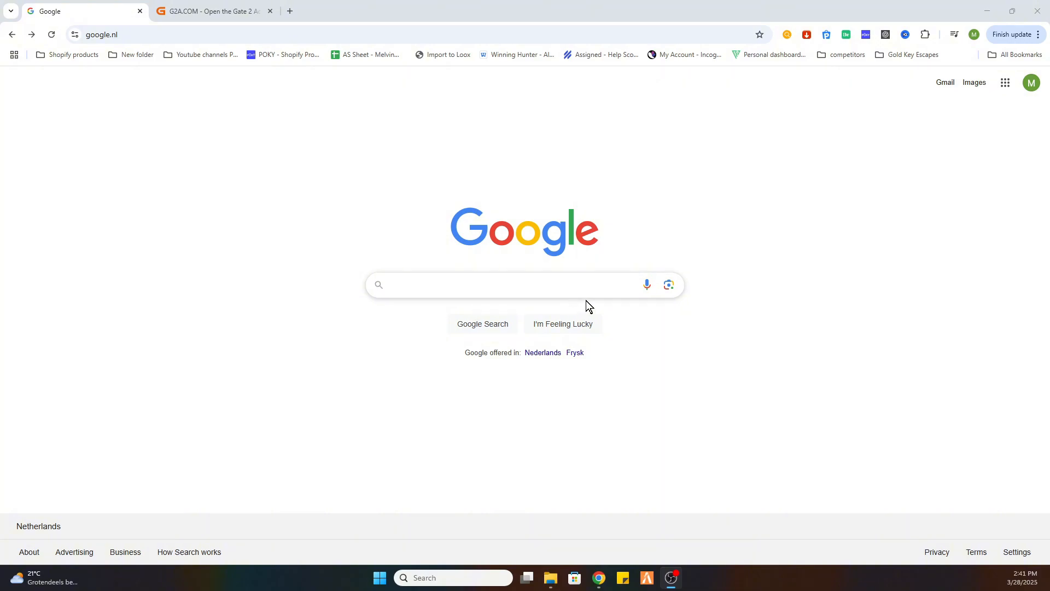
Search Google for 'steam' using the recent-search suggestion
{"action": "left_click", "coordinate": [516, 284]}
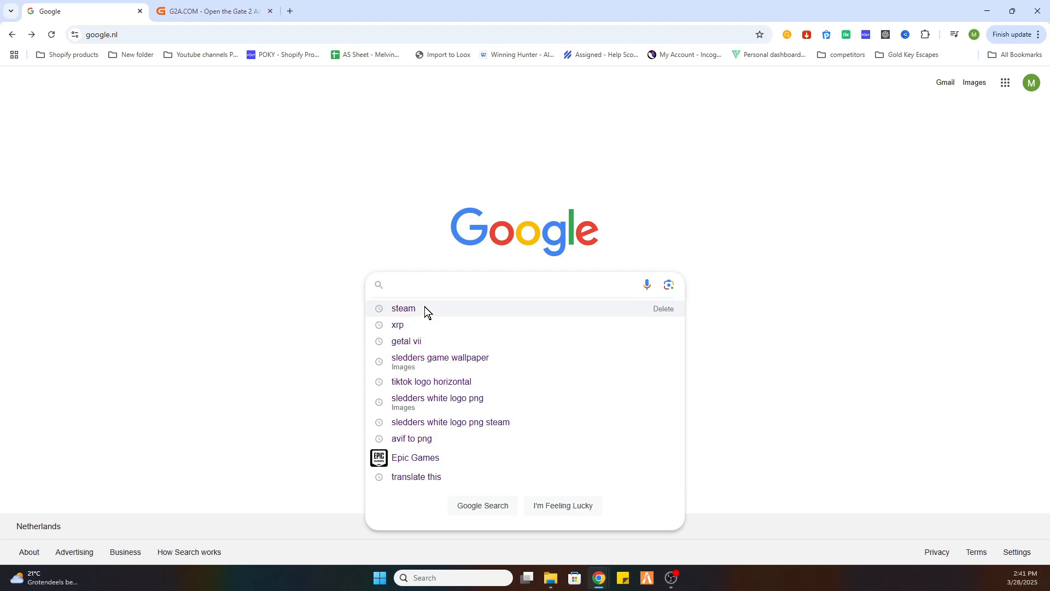
{"action": "left_click", "coordinate": [403, 308]}
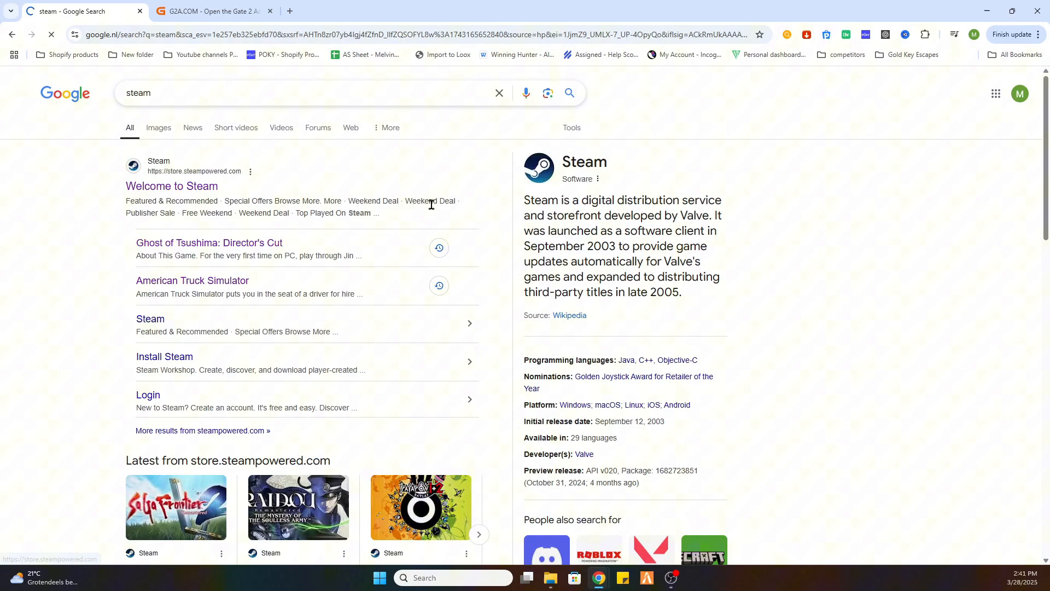
Open the Steam store result and scroll to see Keep Driving's 18€ price
{"action": "left_click", "coordinate": [171, 186]}
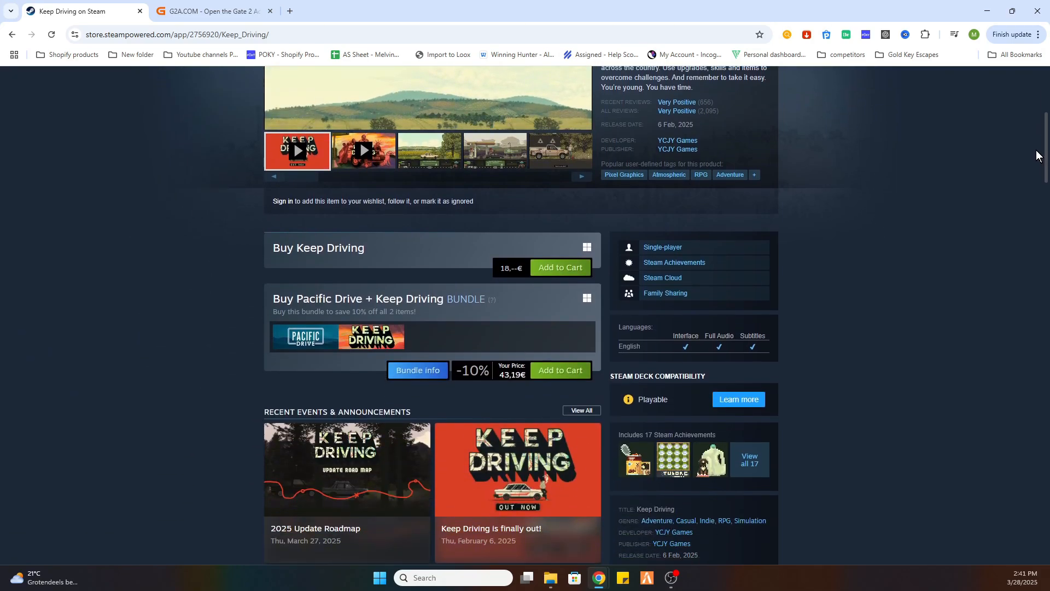
{"action": "scroll", "scroll_direction": "down", "scroll_amount": 3}
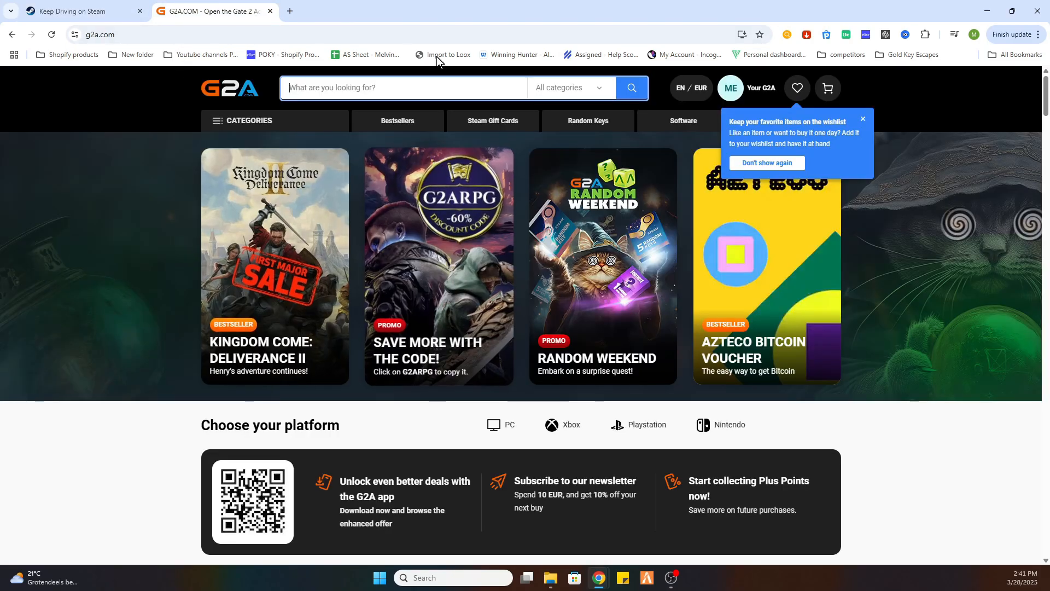
Search G2A for 'Keep Driving' and sort results by Price - lowest first
{"action": "type", "text": "Keep Driving"}
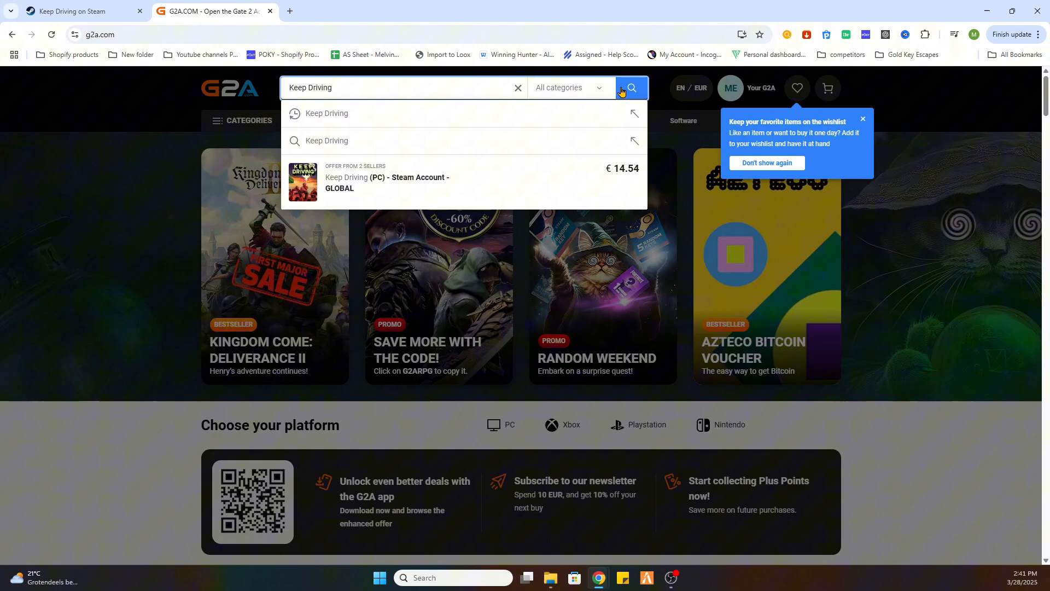
{"action": "left_click", "coordinate": [630, 87]}
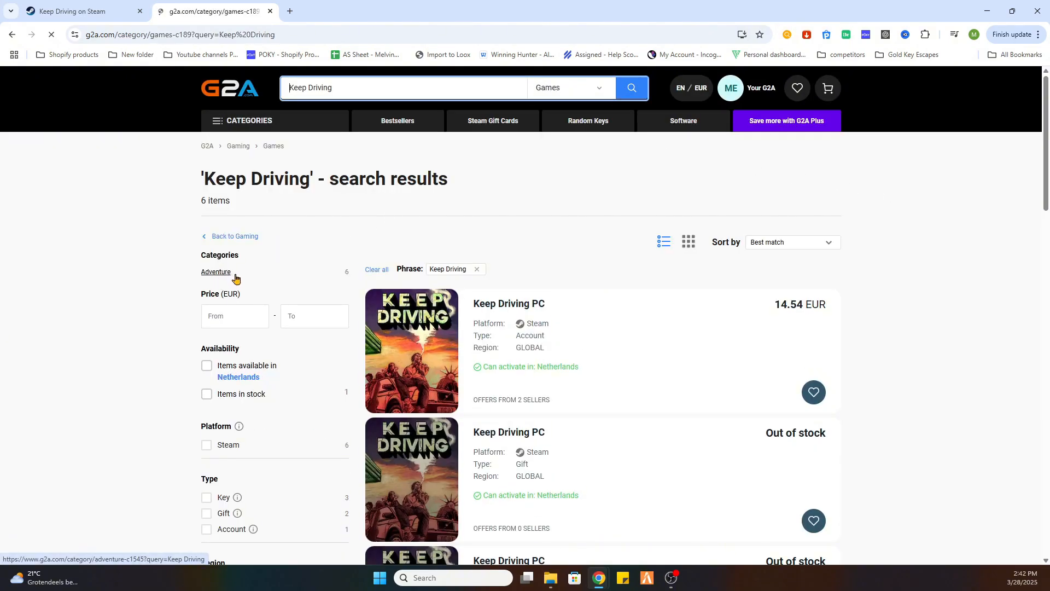
{"action": "left_click", "coordinate": [790, 242]}
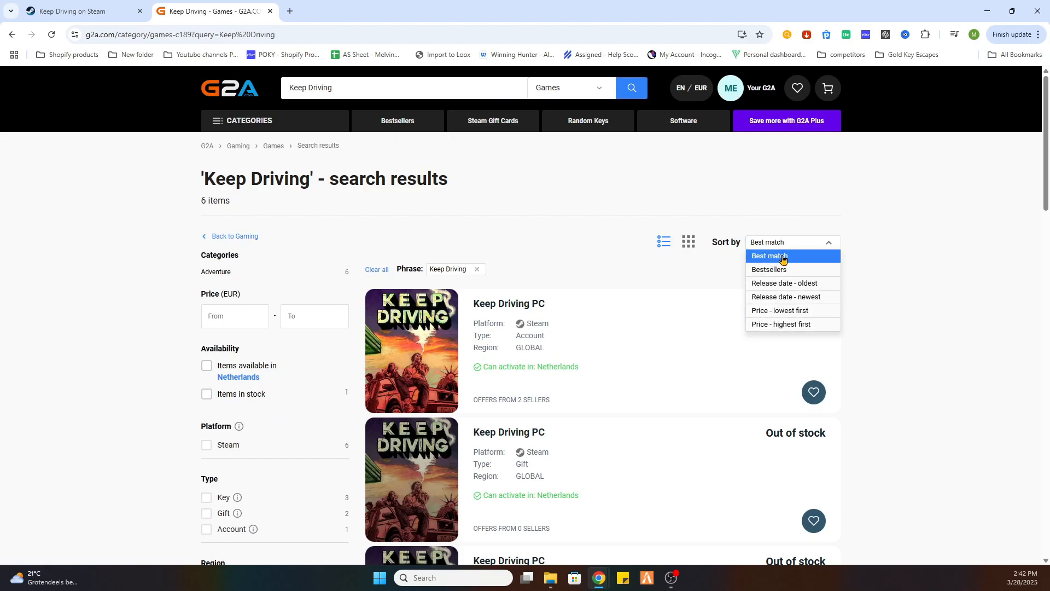
{"action": "left_click", "coordinate": [779, 310]}
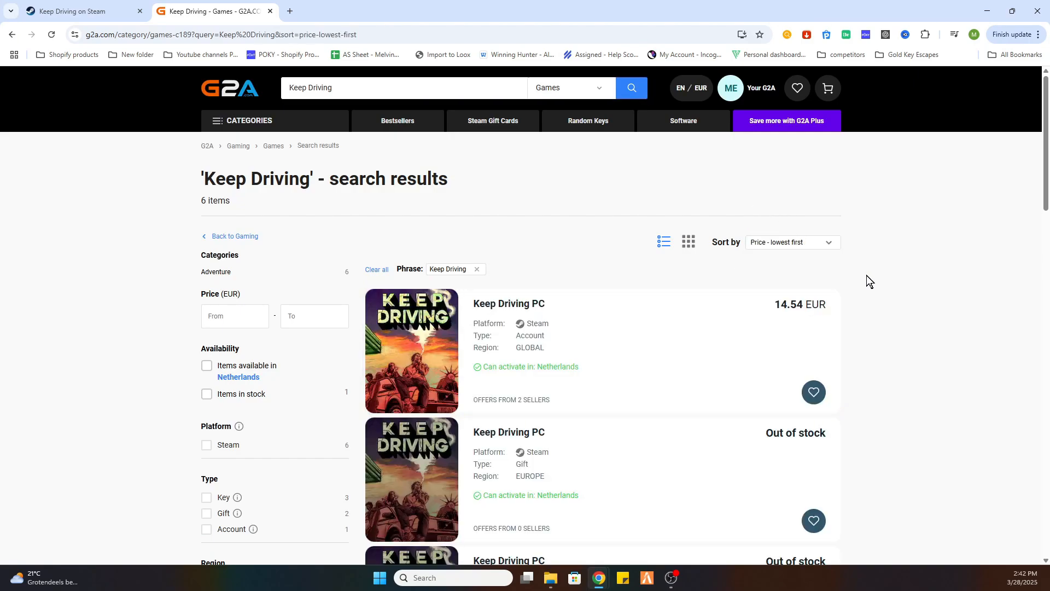
{"action": "scroll", "scroll_direction": "down", "scroll_amount": 3}
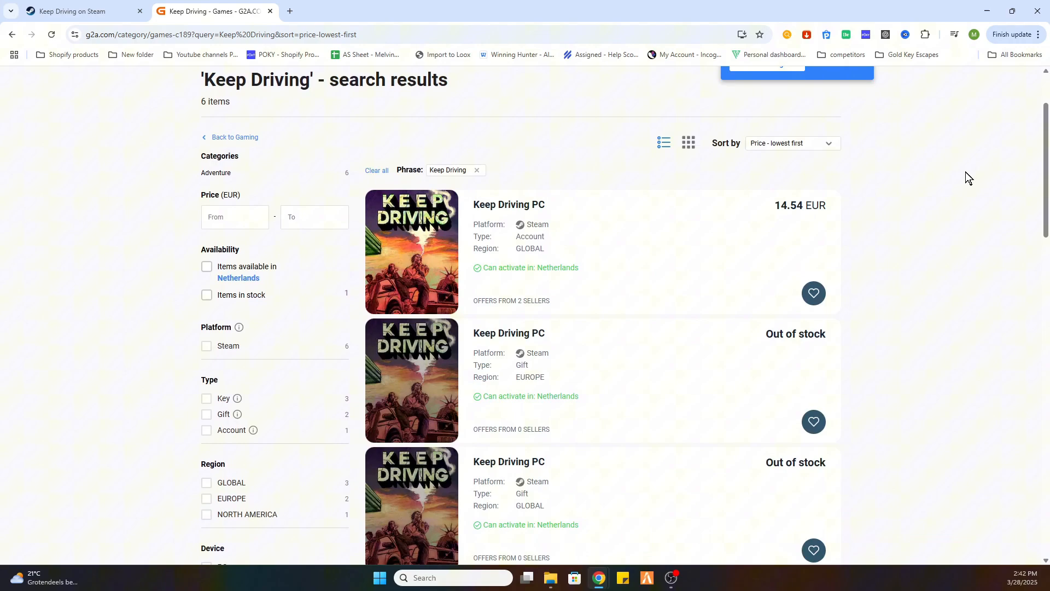
{"action": "mouse_move", "coordinate": [486, 251]}
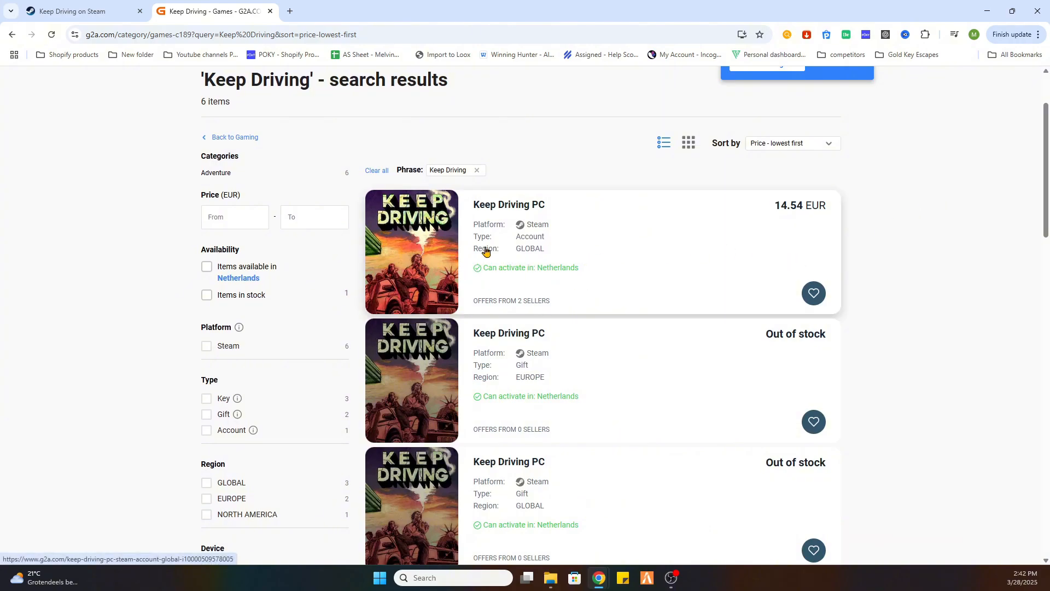
{"action": "mouse_move", "coordinate": [459, 264]}
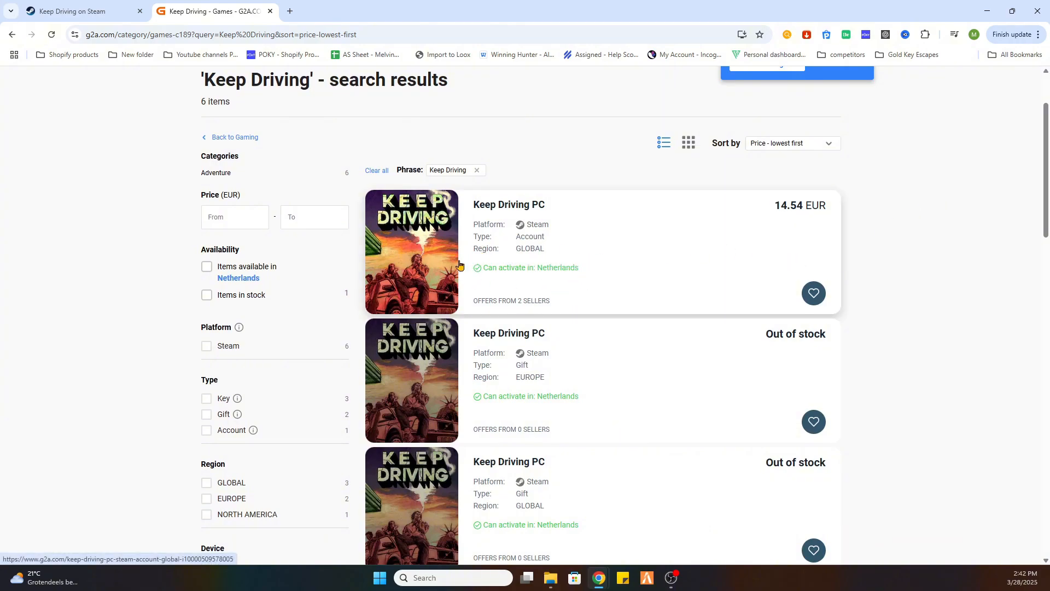
{"action": "mouse_move", "coordinate": [494, 257]}
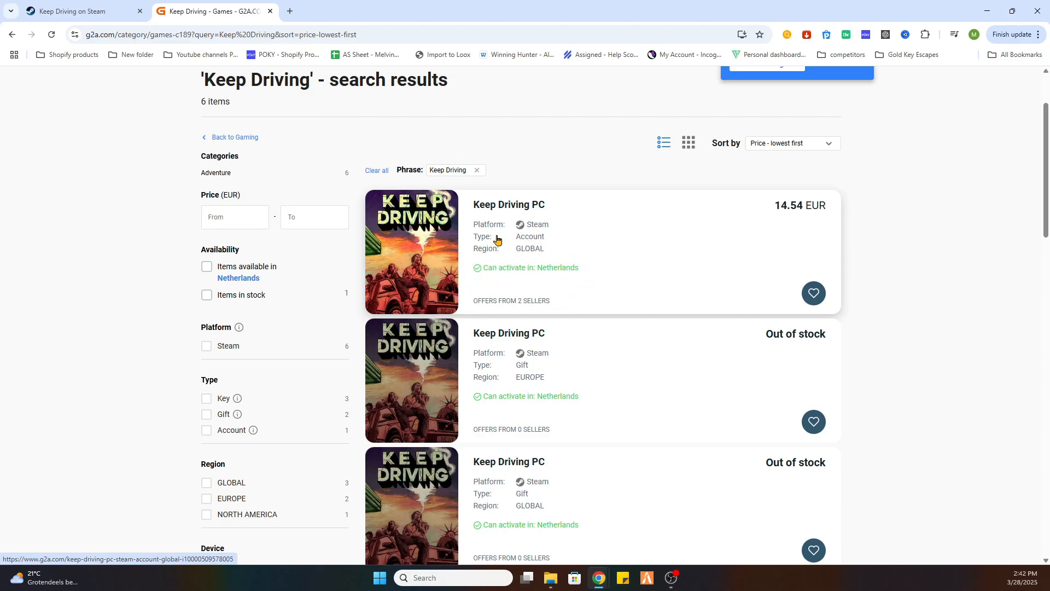
{"action": "mouse_move", "coordinate": [543, 277]}
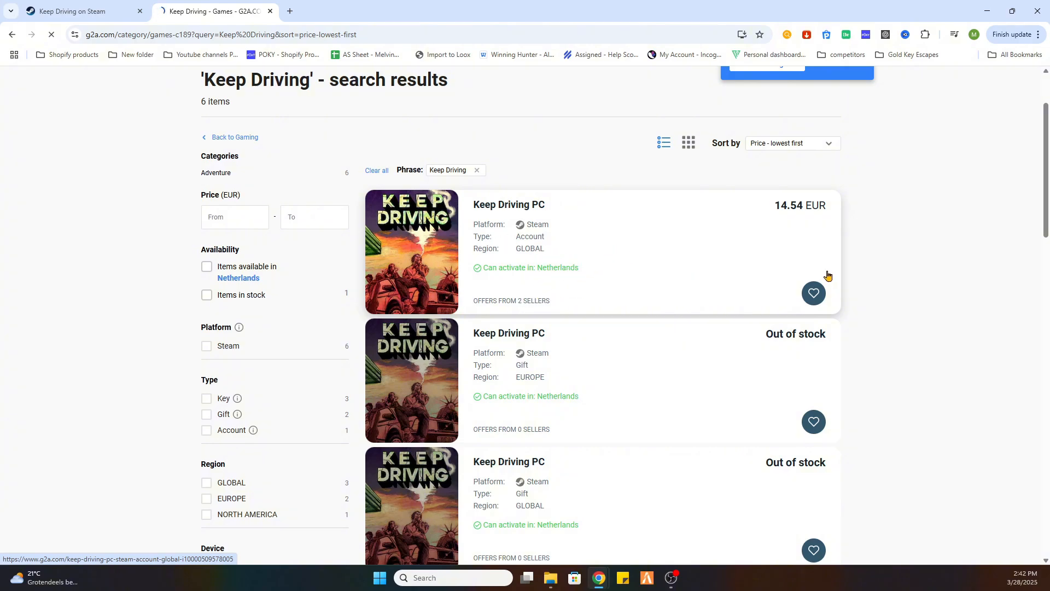
Open the 14.54 EUR Keep Driving (PC) Steam Account GLOBAL listing
{"action": "left_click", "coordinate": [508, 204]}
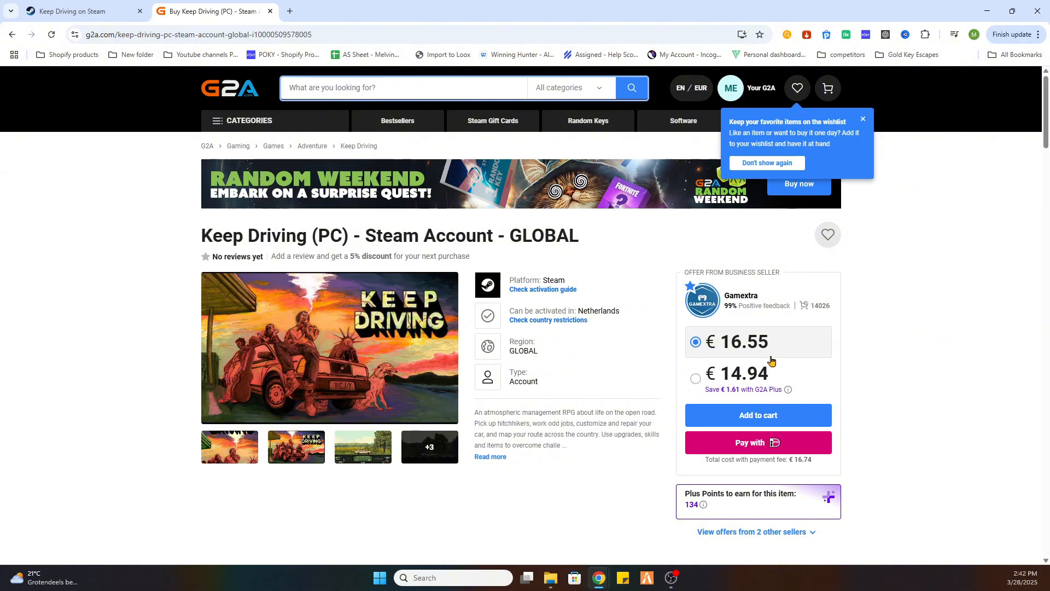
{"action": "mouse_move", "coordinate": [728, 347]}
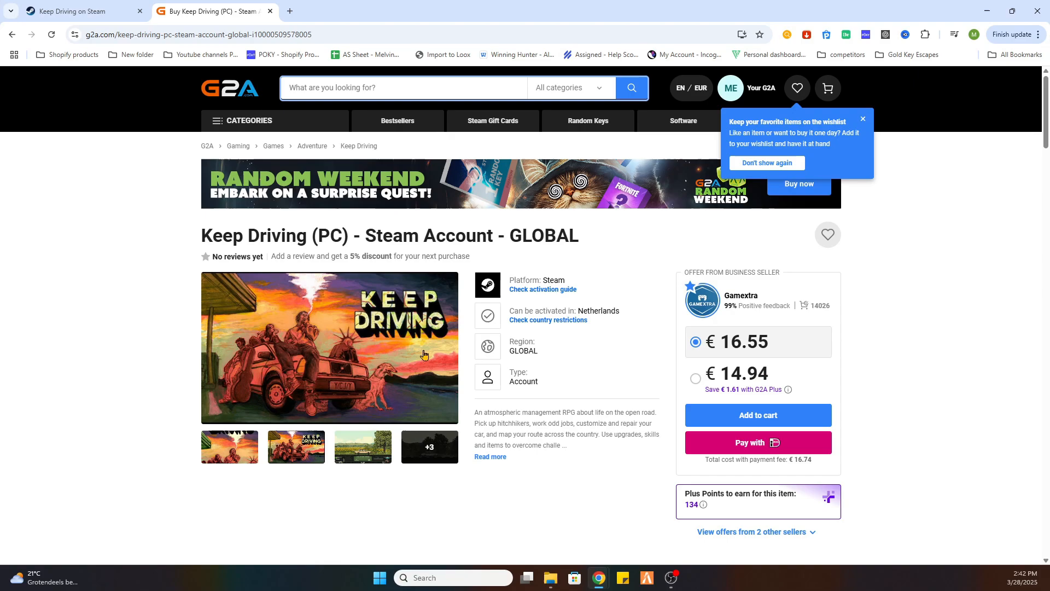
{"action": "mouse_move", "coordinate": [752, 430]}
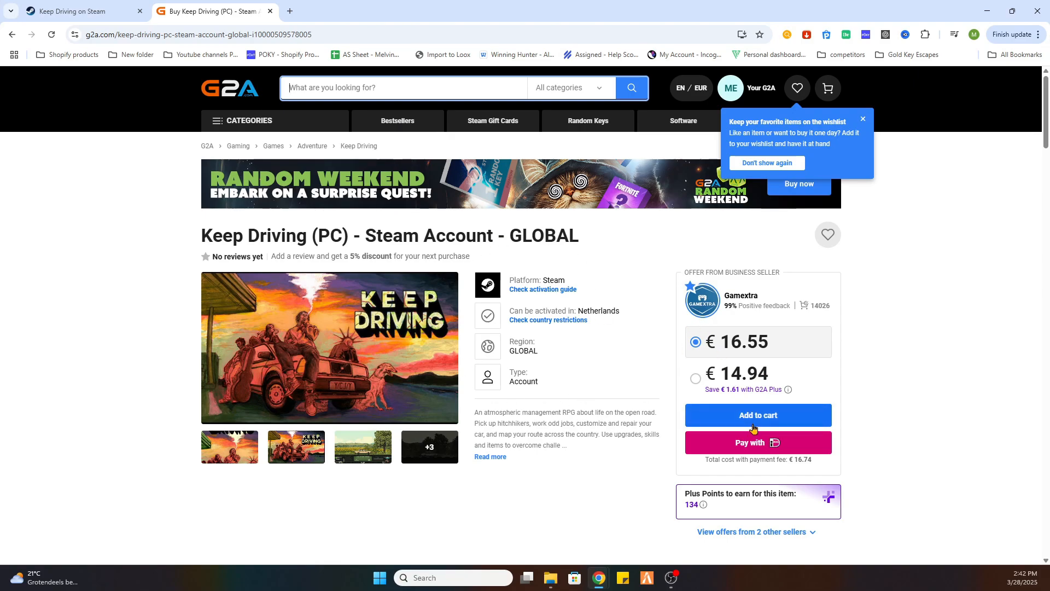
{"action": "mouse_move", "coordinate": [570, 279]}
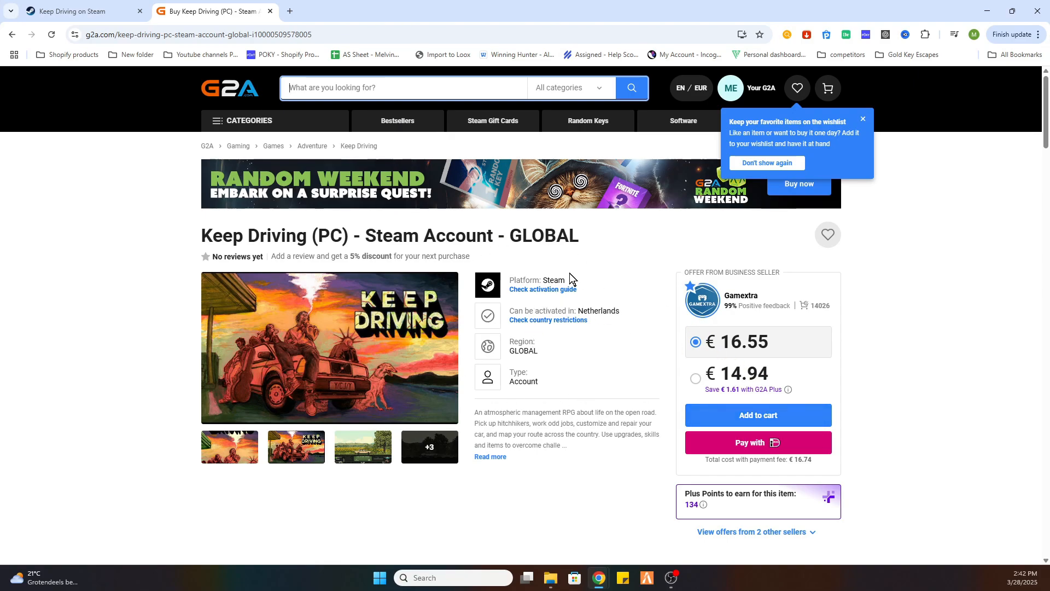
{"action": "mouse_move", "coordinate": [615, 345]}
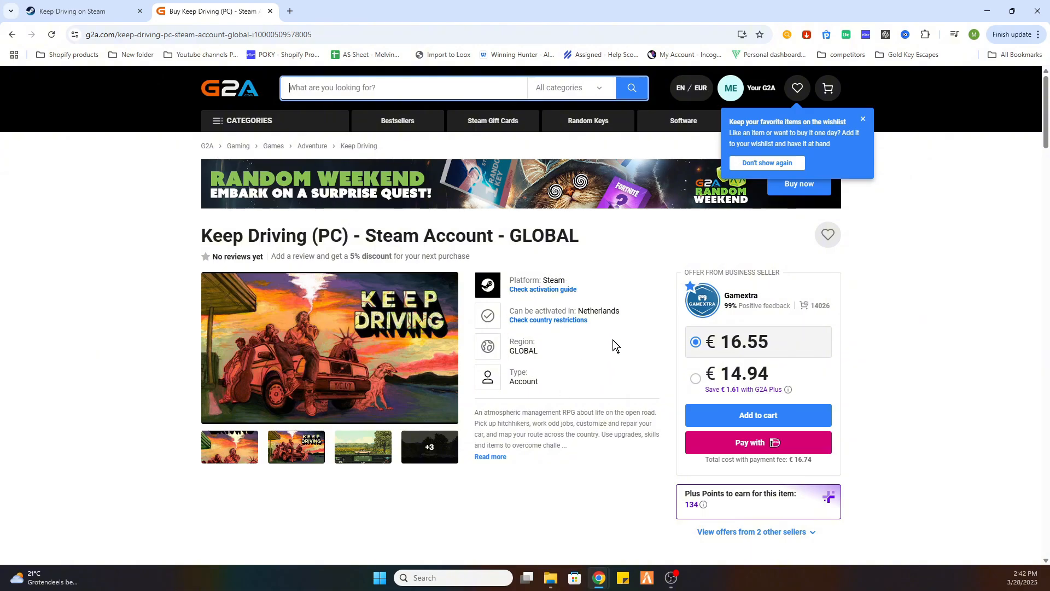
{"action": "mouse_move", "coordinate": [782, 390]}
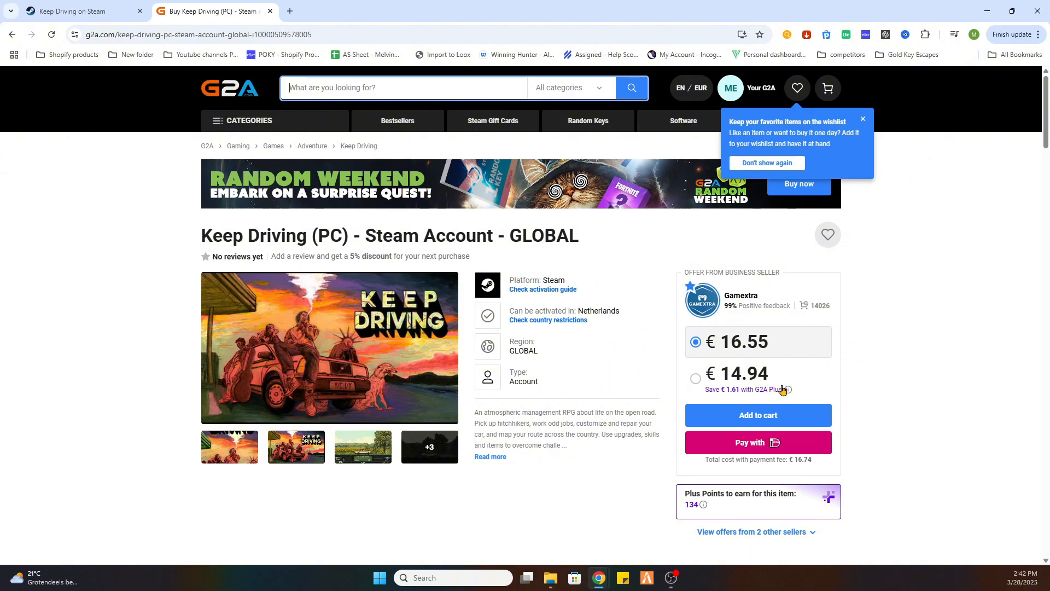
{"action": "mouse_move", "coordinate": [755, 311]}
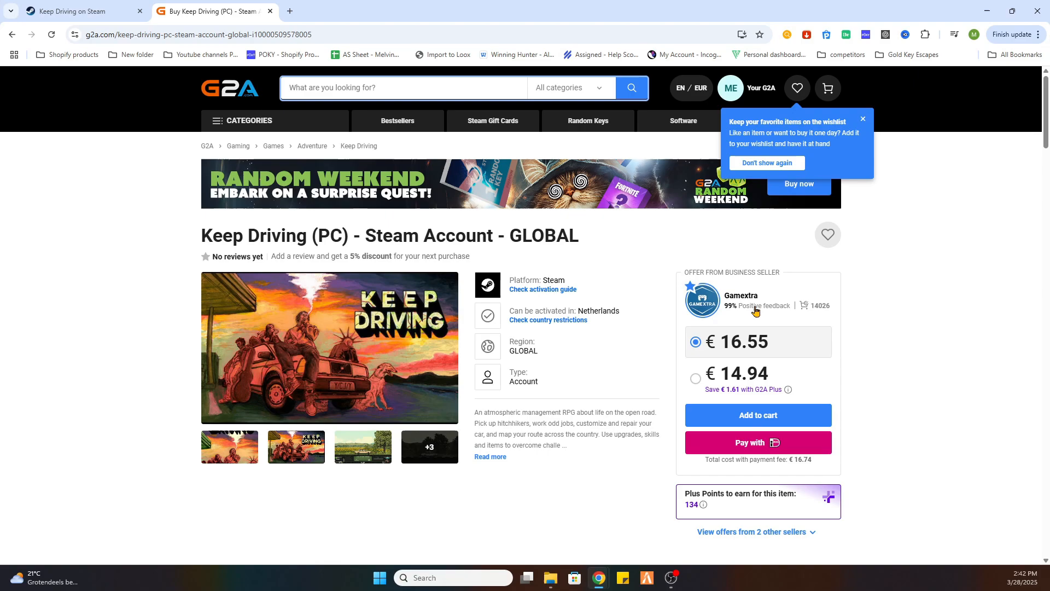